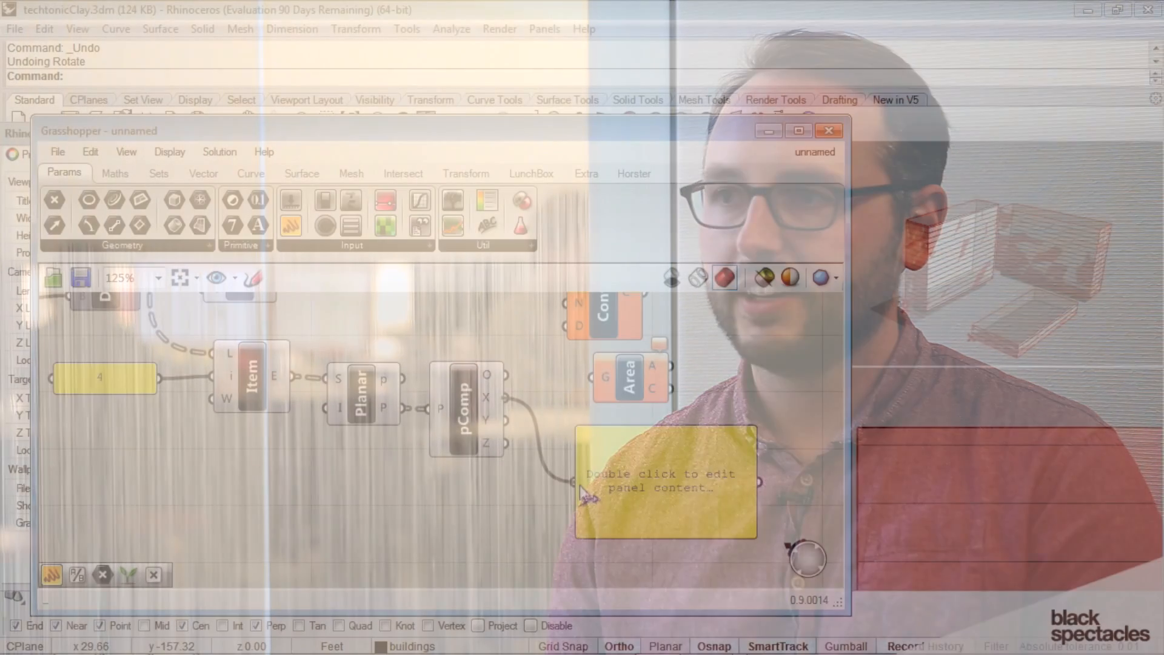
Wire the Deconstruct Plane normal output into the Panel to list each surface's direction vector.
{"action": "double_click", "coordinate": [665, 481]}
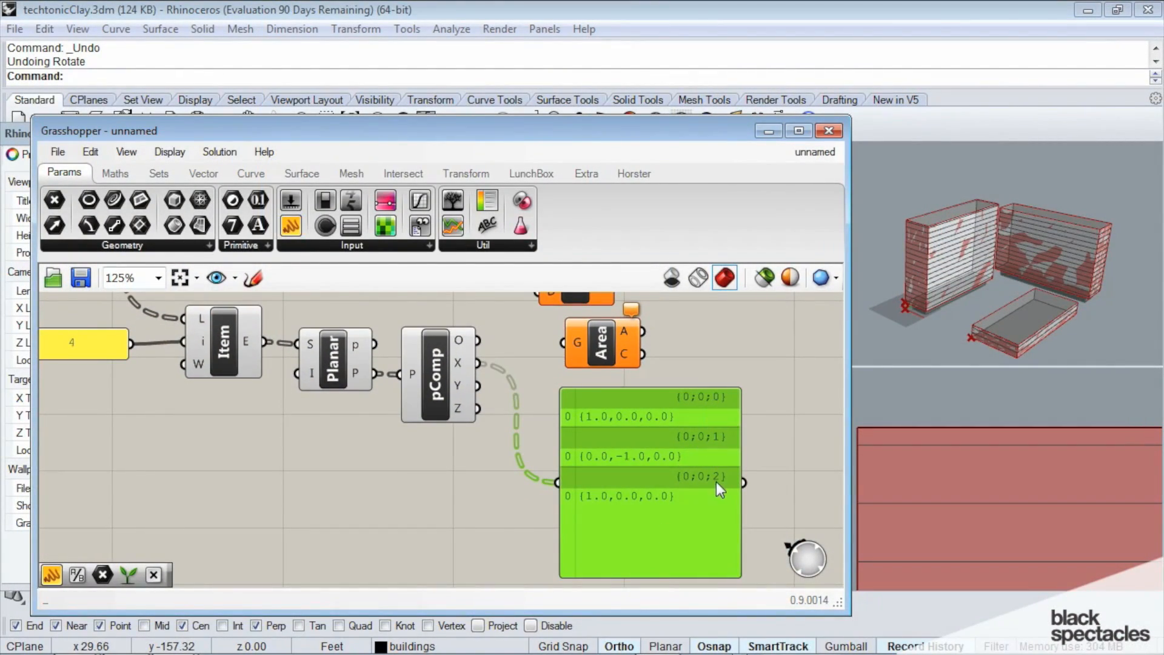
{"action": "mouse_move", "coordinate": [648, 455]}
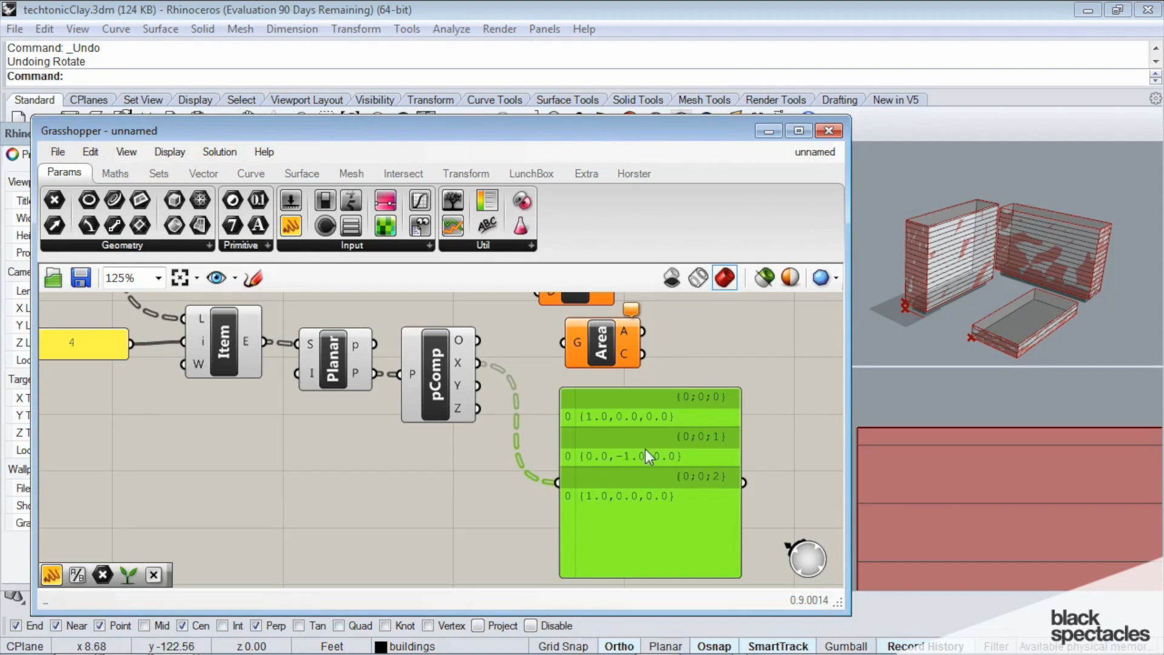